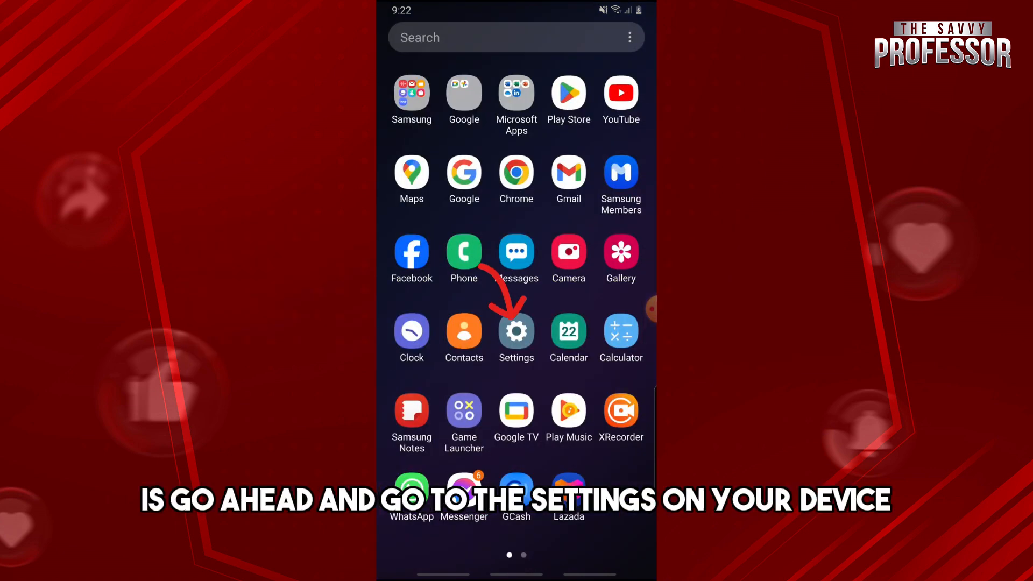
Go from device Settings into the Apps list and reach Snapchat's App info page.
click(516, 332)
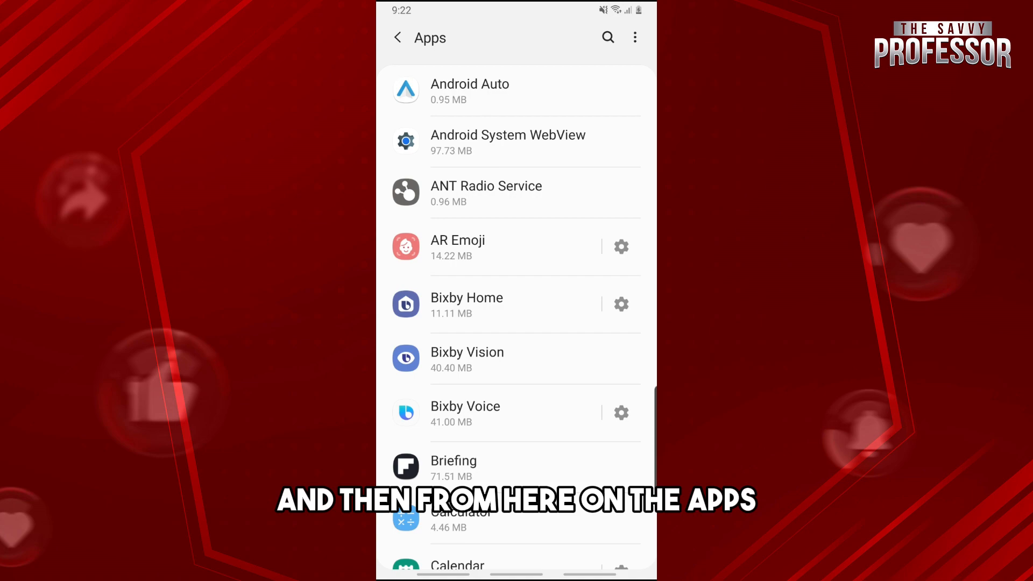
scroll(down, 3)
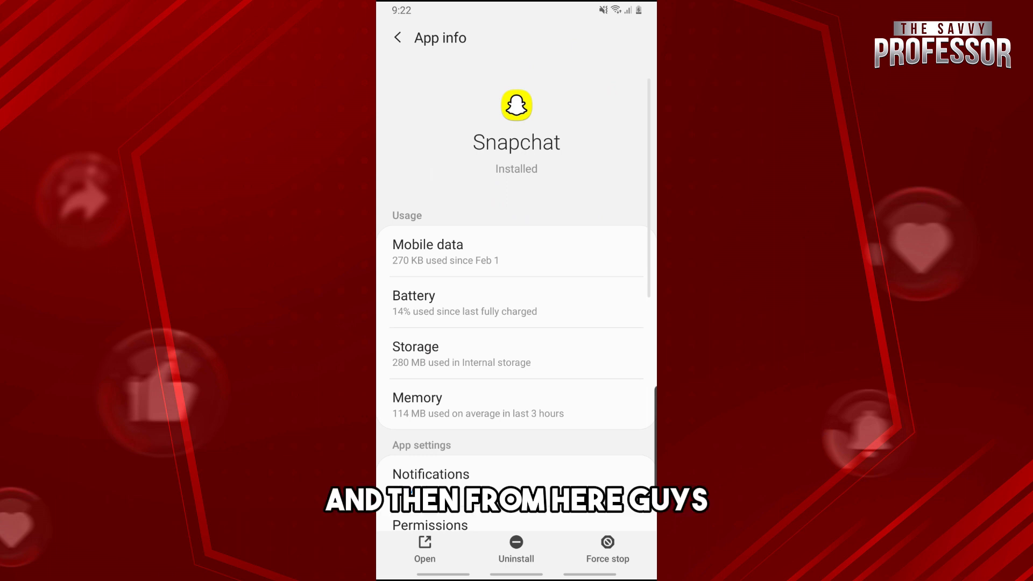
Confirm Snapchat's Camera permission is set to Allow, then return to the home screen.
scroll(down, 3)
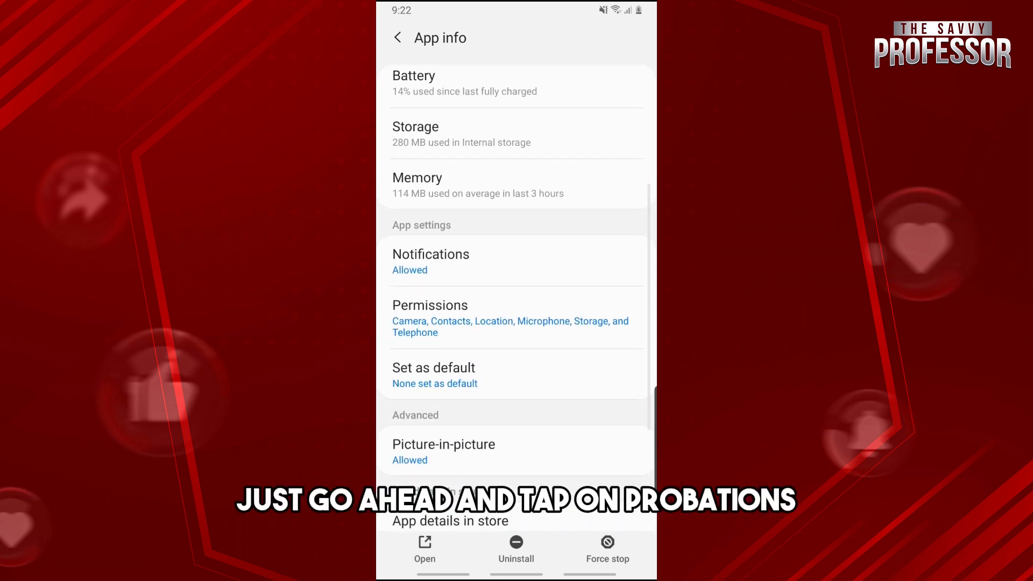
click(429, 304)
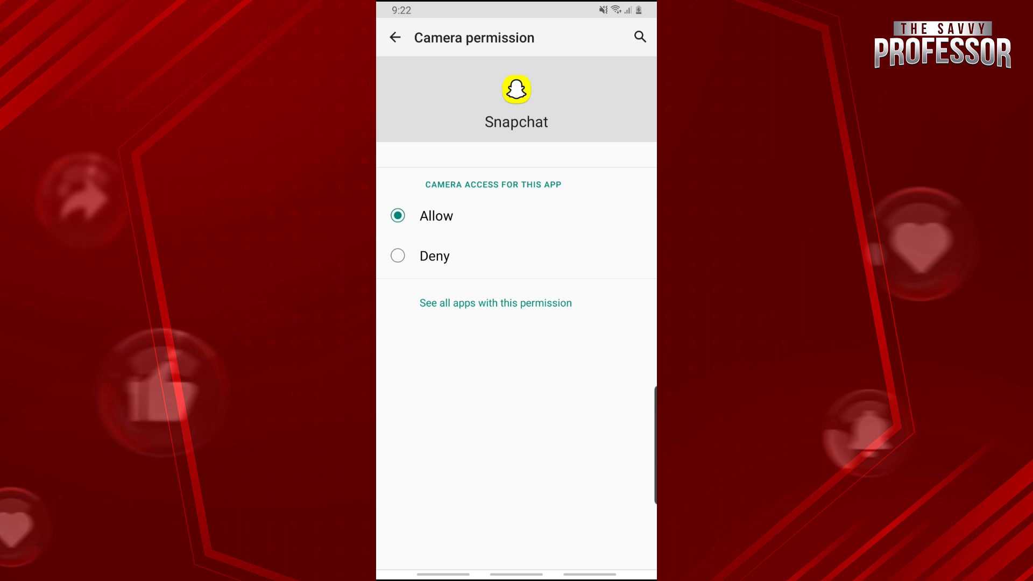
click(395, 36)
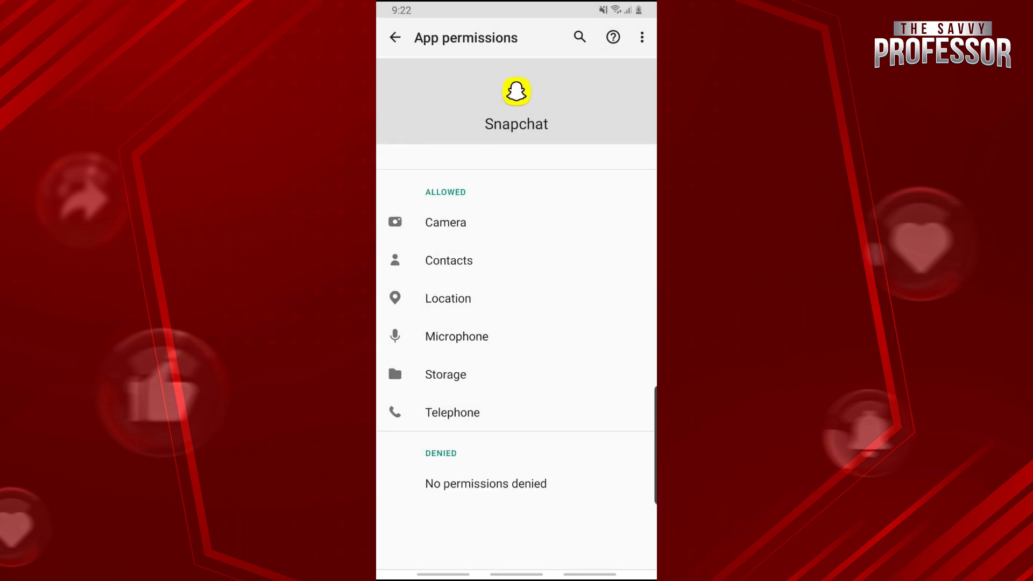
click(393, 36)
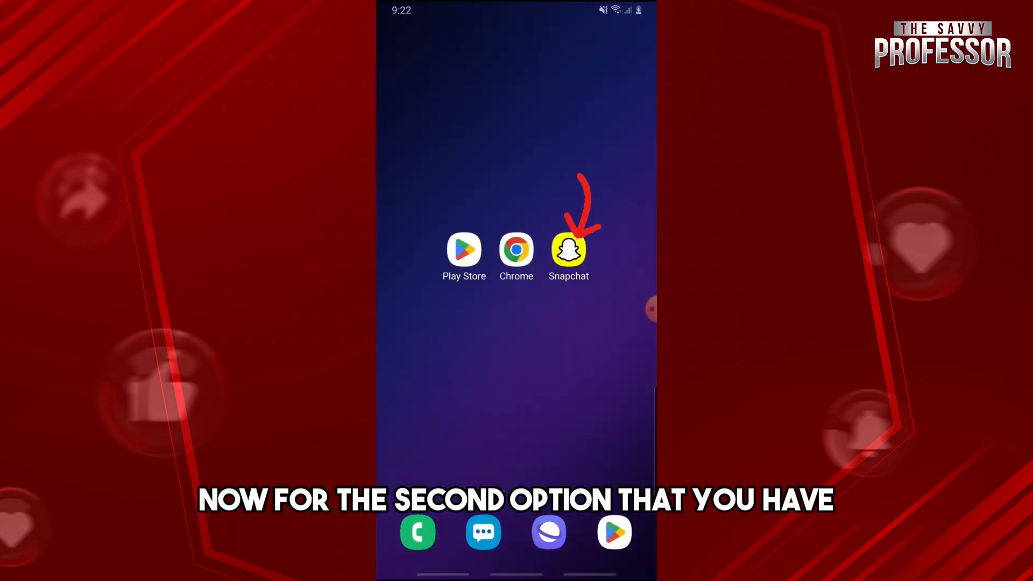
Launch Snapchat and go to your own profile page via the avatar.
click(568, 249)
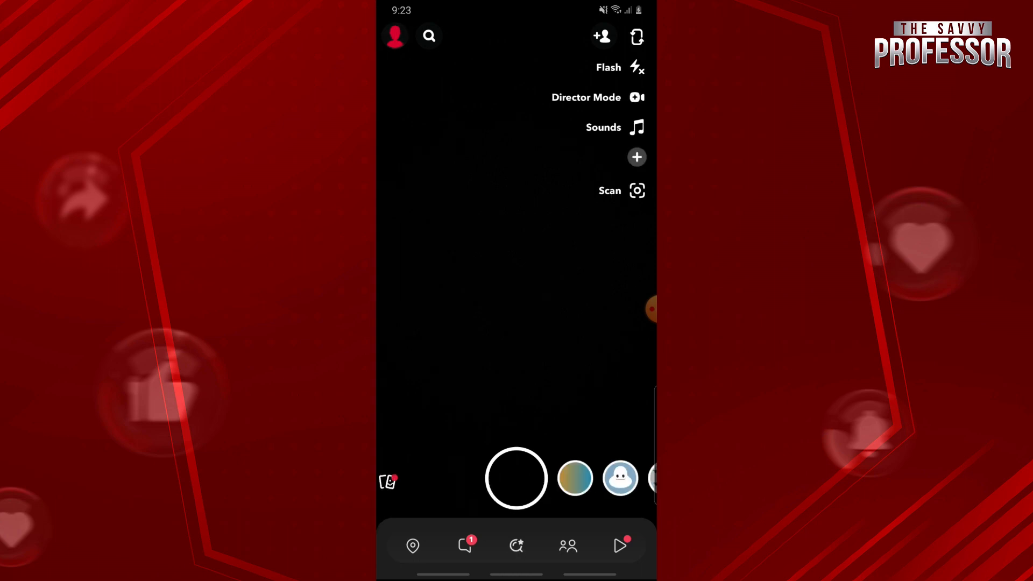
click(394, 37)
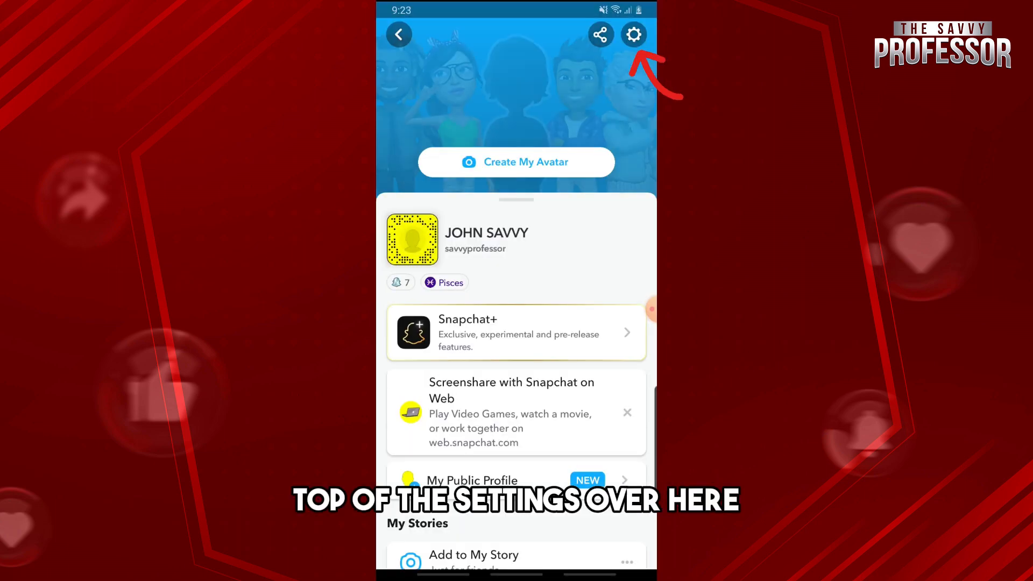
Reach the Lenses section of Snapchat's settings.
click(633, 35)
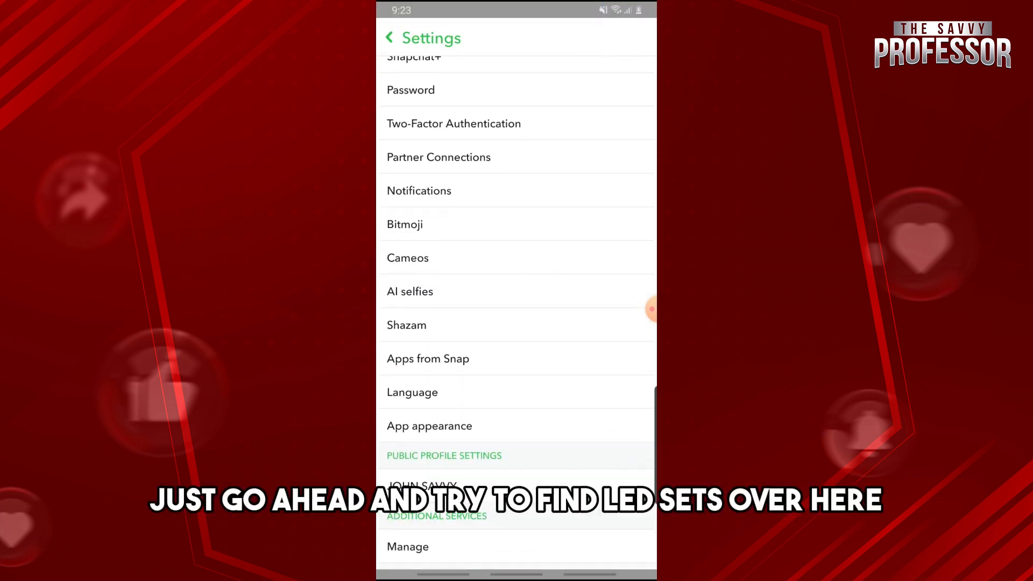
scroll(down, 3)
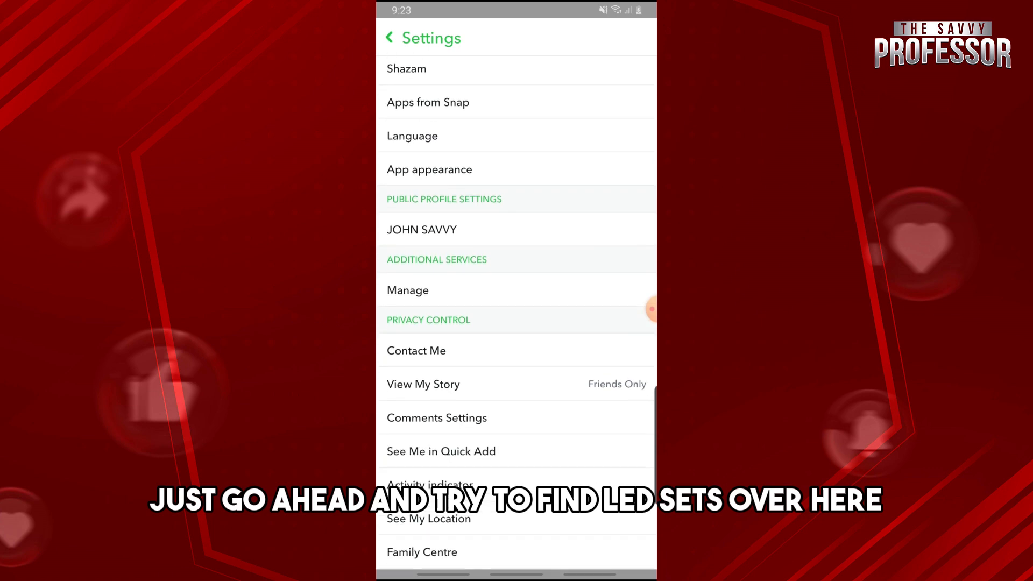
scroll(up, 3)
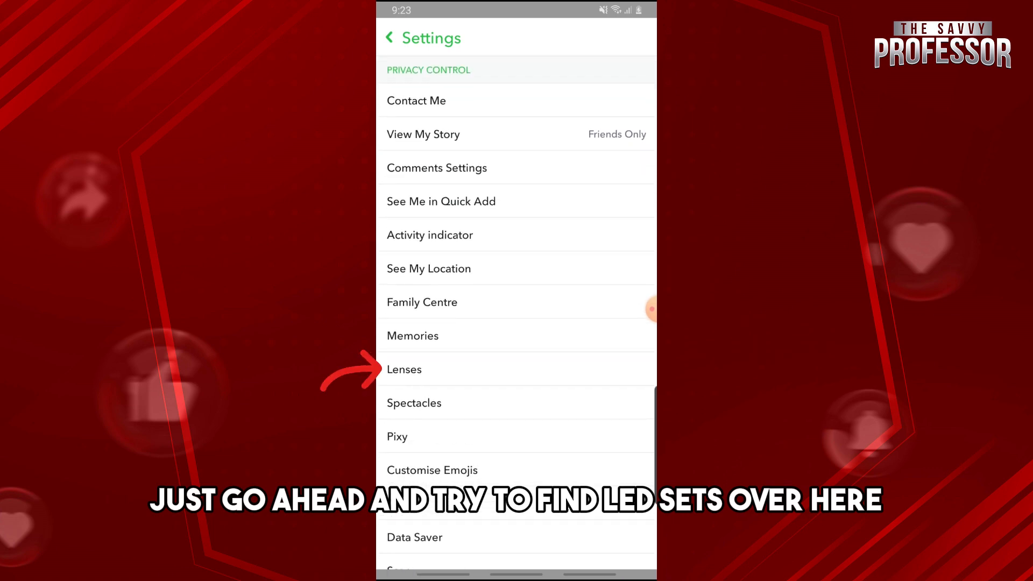
click(403, 369)
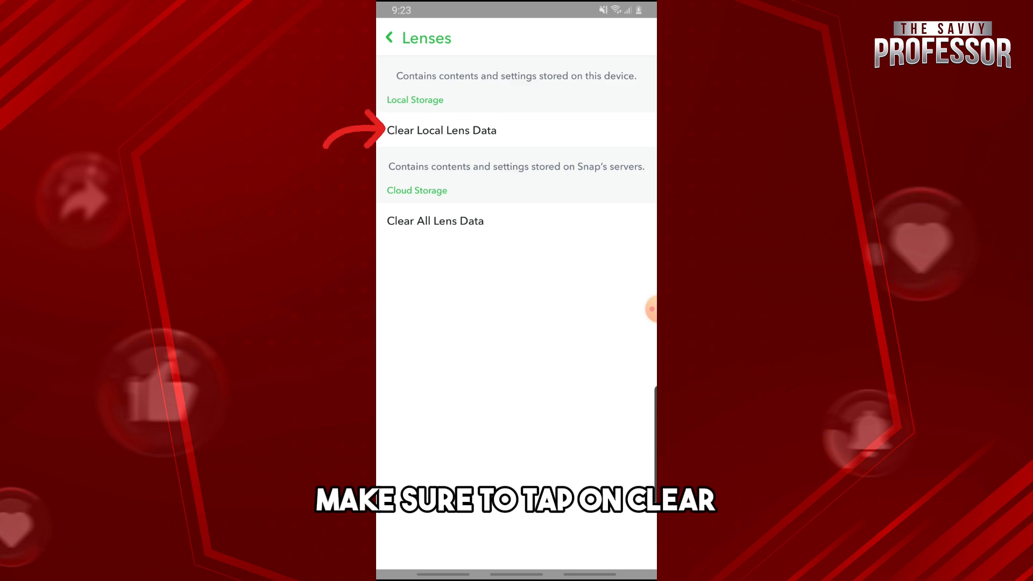
Clear All Lens Data, confirm the prompt, and return to the settings list.
click(435, 221)
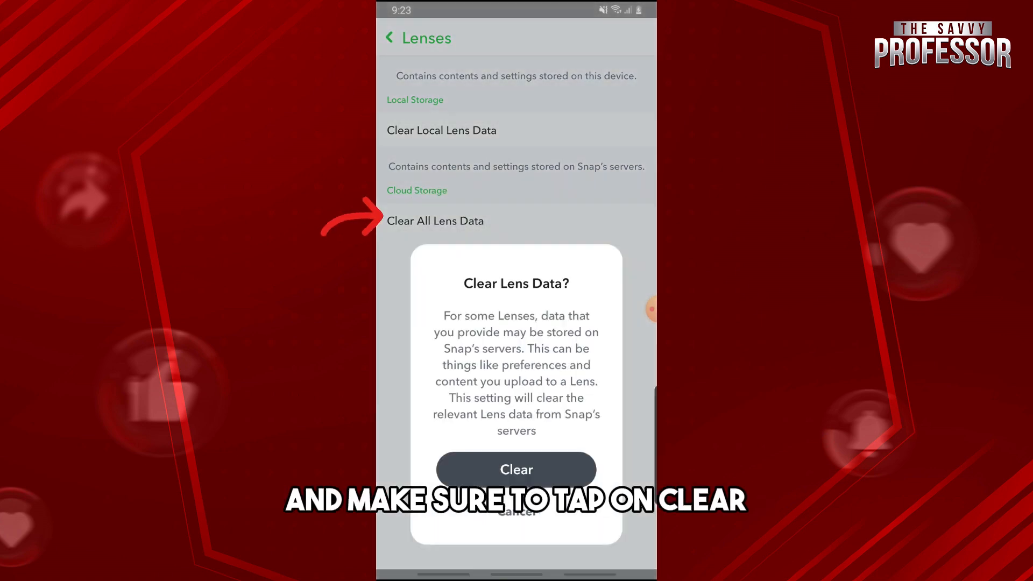
click(516, 469)
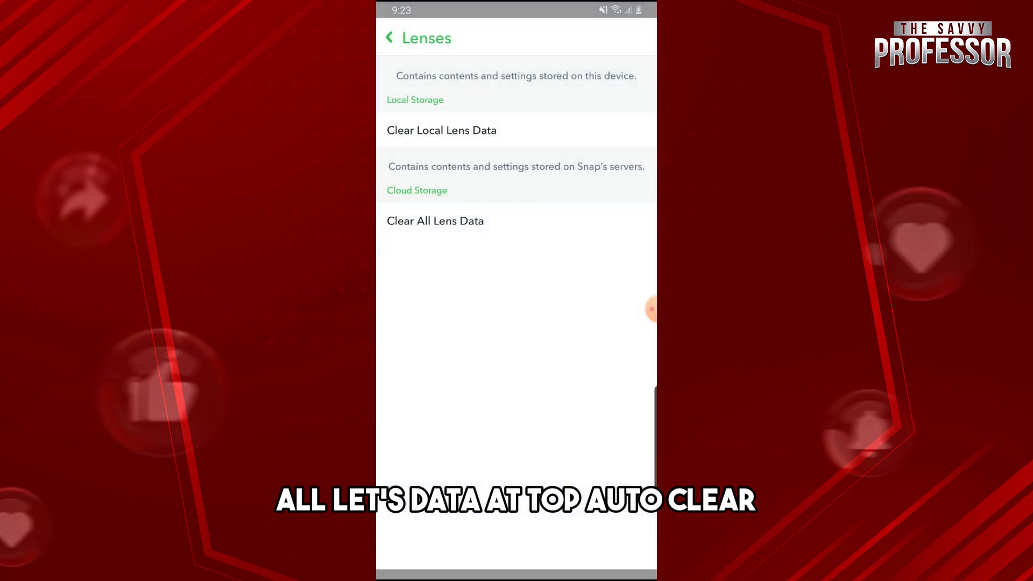
click(389, 38)
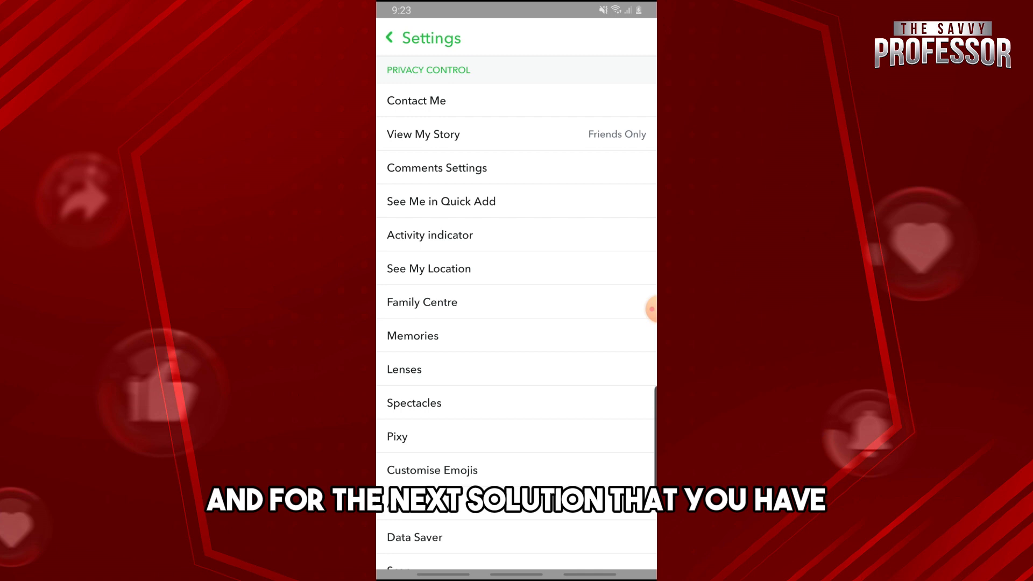
Under Account Actions, run Clear Cache and confirm with Continue.
scroll(down, 3)
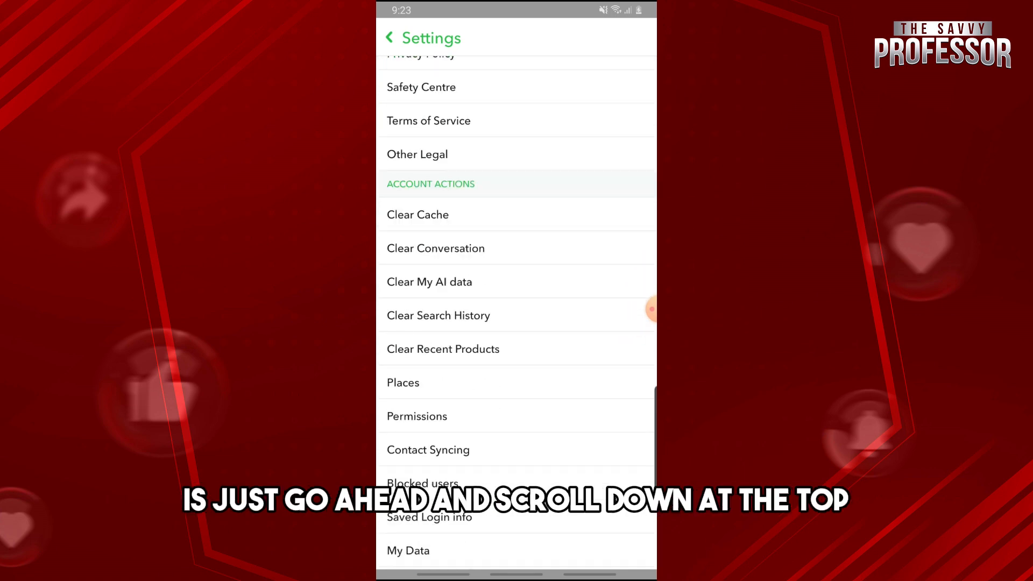
scroll(down, 3)
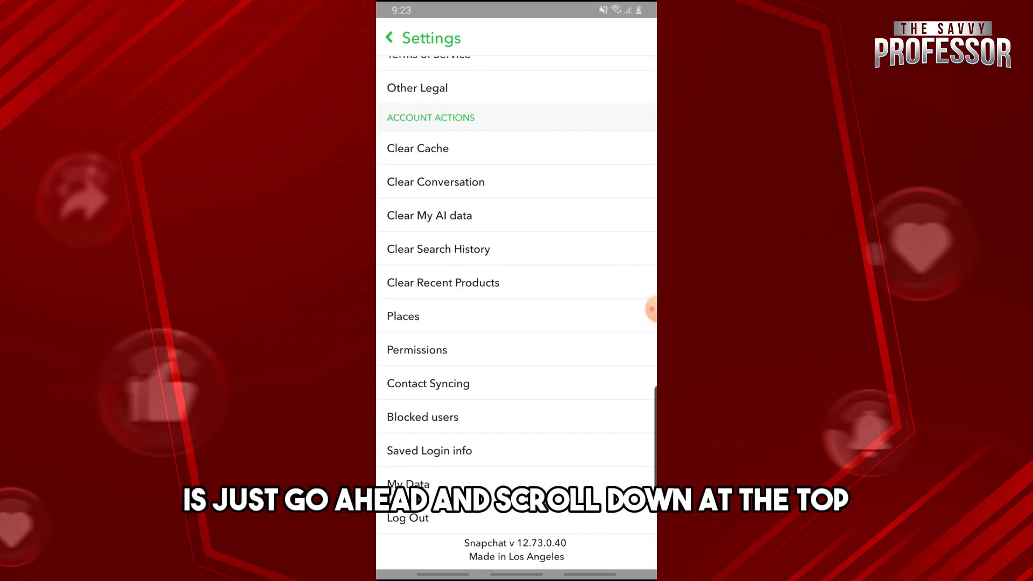
click(418, 148)
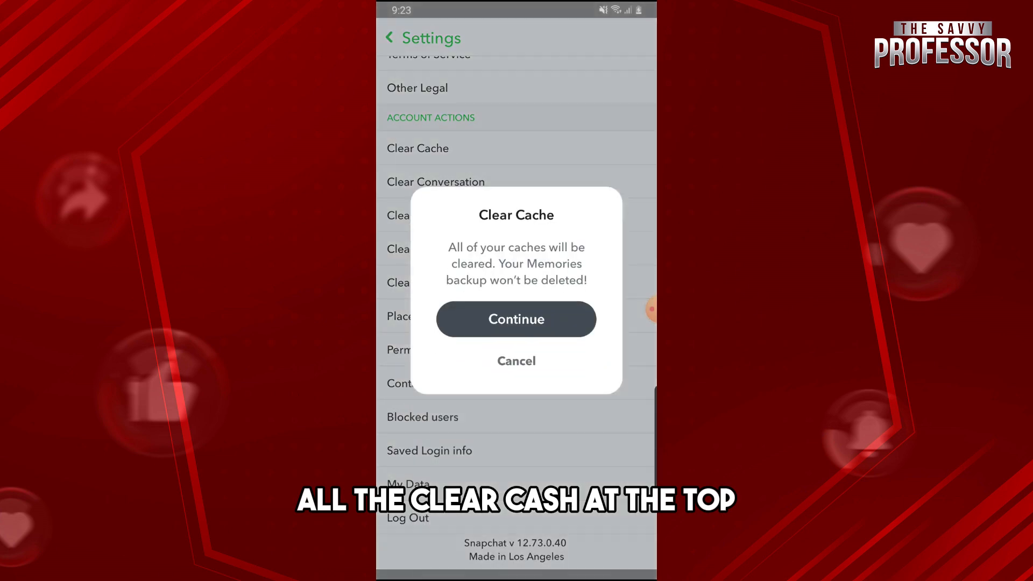
click(515, 318)
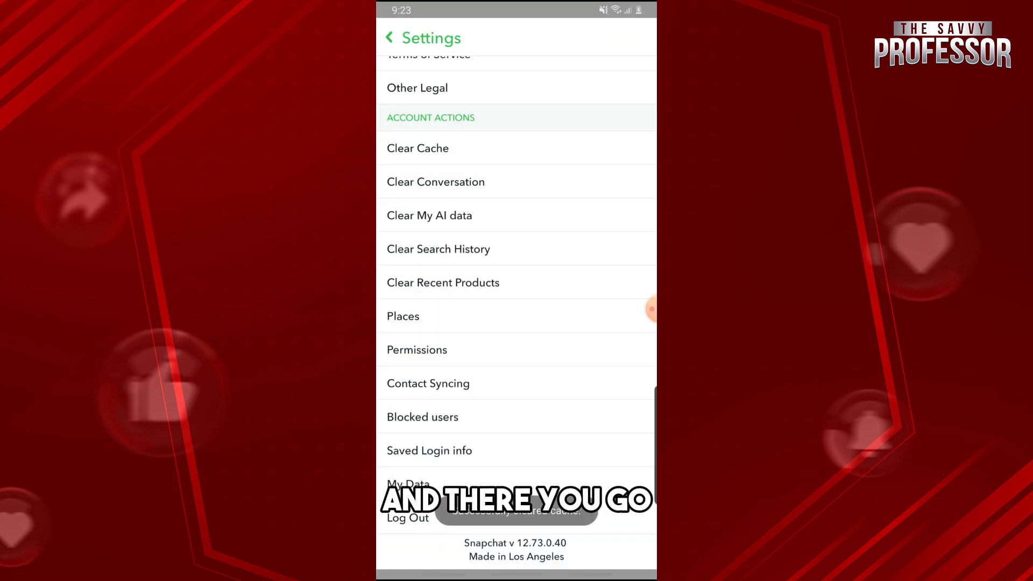